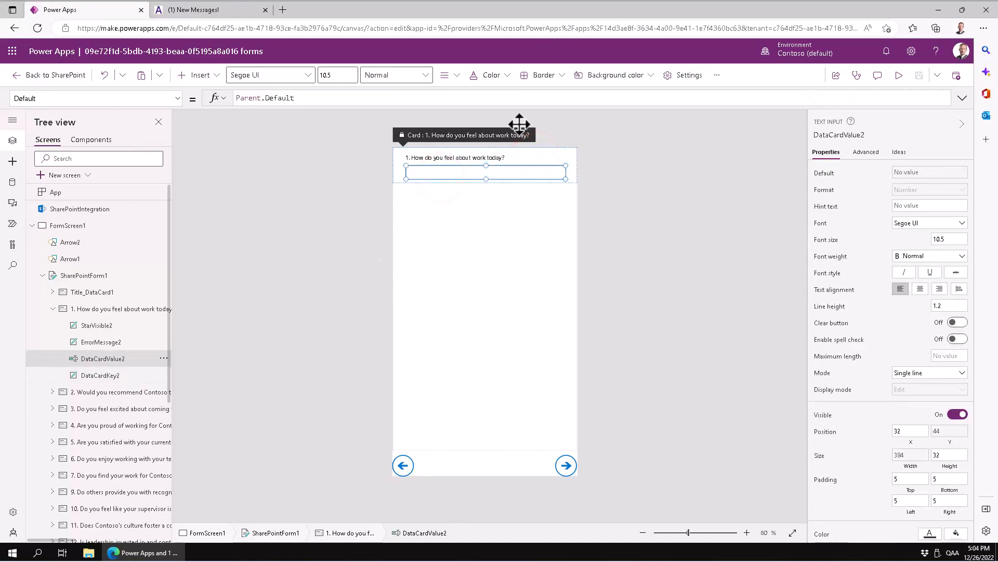
- Hide DataCardValue2, the text input inside the first question's data card, by turning Visible off
left_click(53, 308)
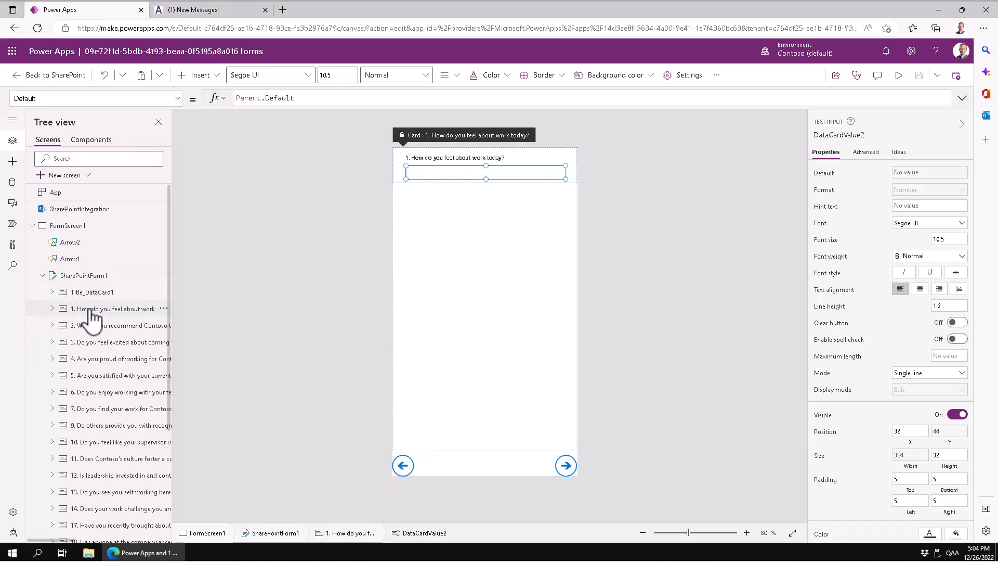
left_click(115, 308)
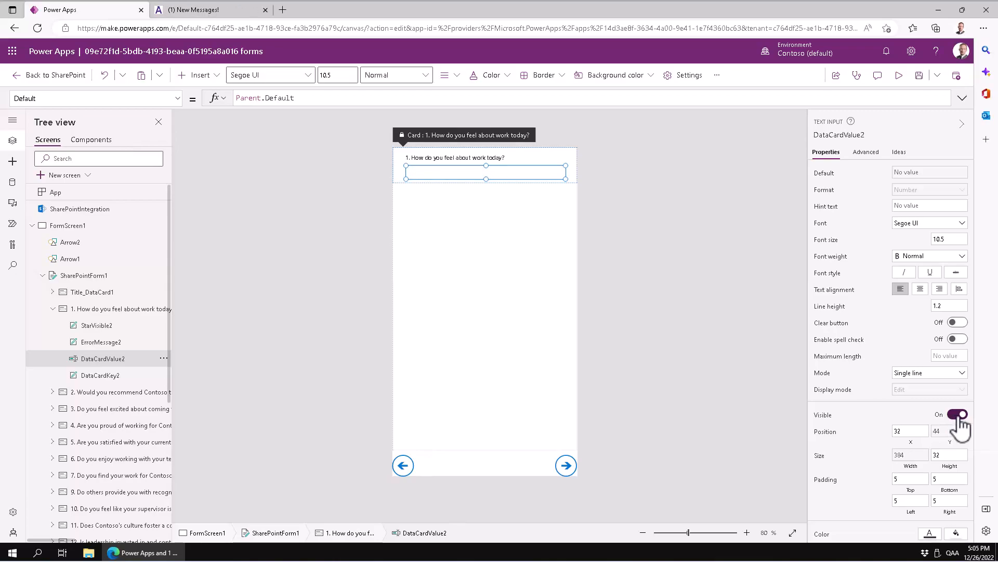
left_click(957, 415)
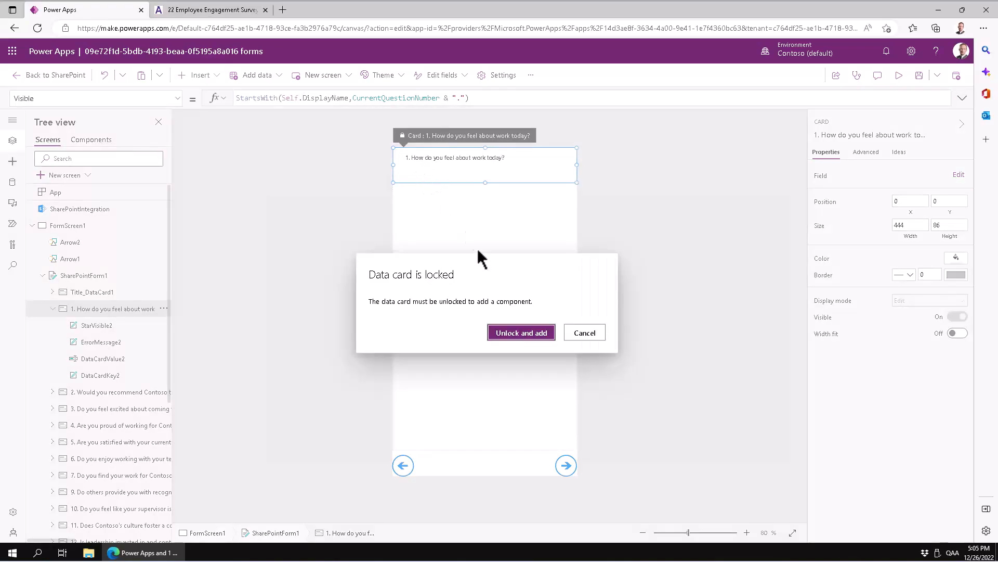
- Unlock the first question card, add a slider and set its Default to Parent.Default
left_click(521, 332)
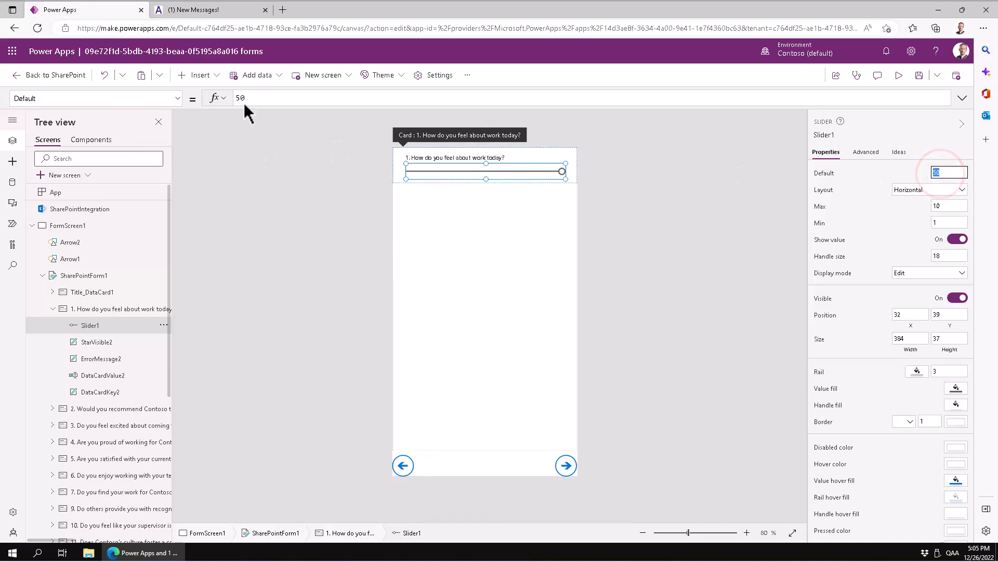
left_click(243, 98)
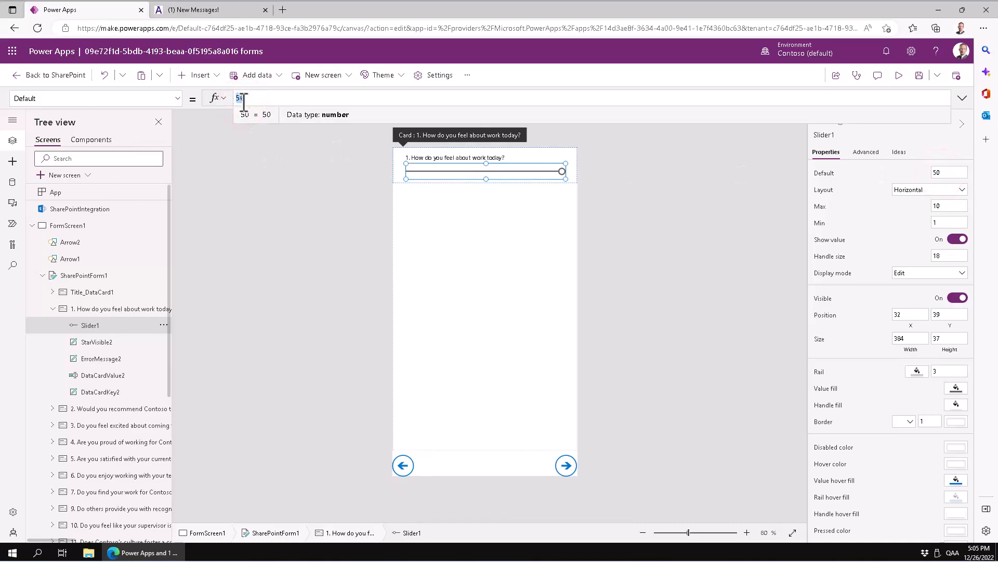
type("Parent.Default")
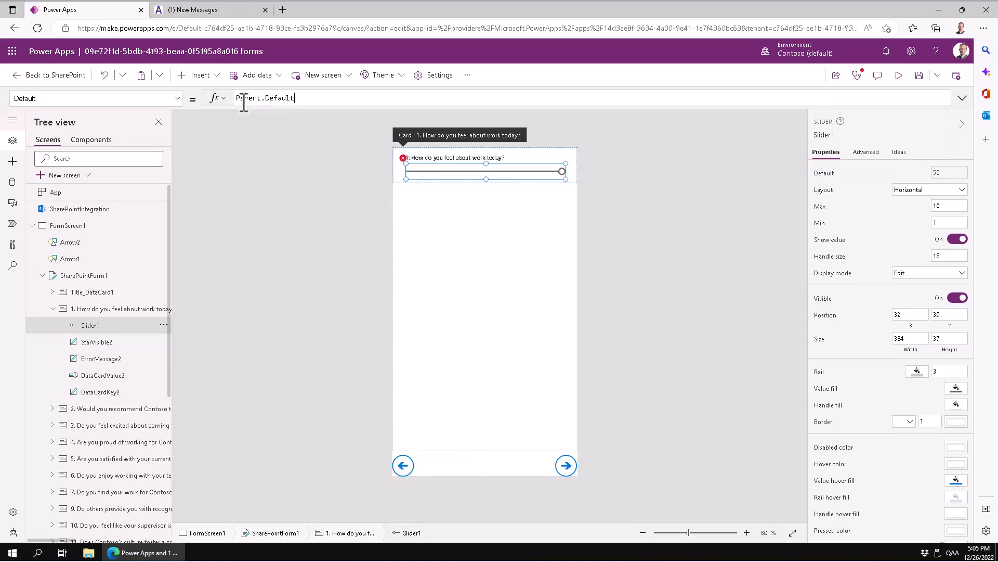
- Rename the new slider to Slider1 and select it inside the card
left_click(265, 98)
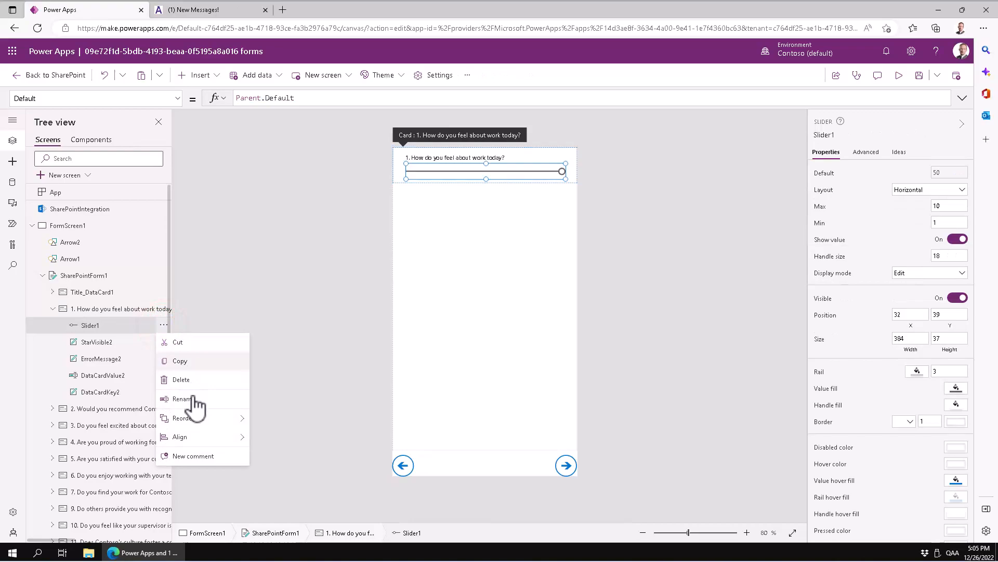
left_click(183, 398)
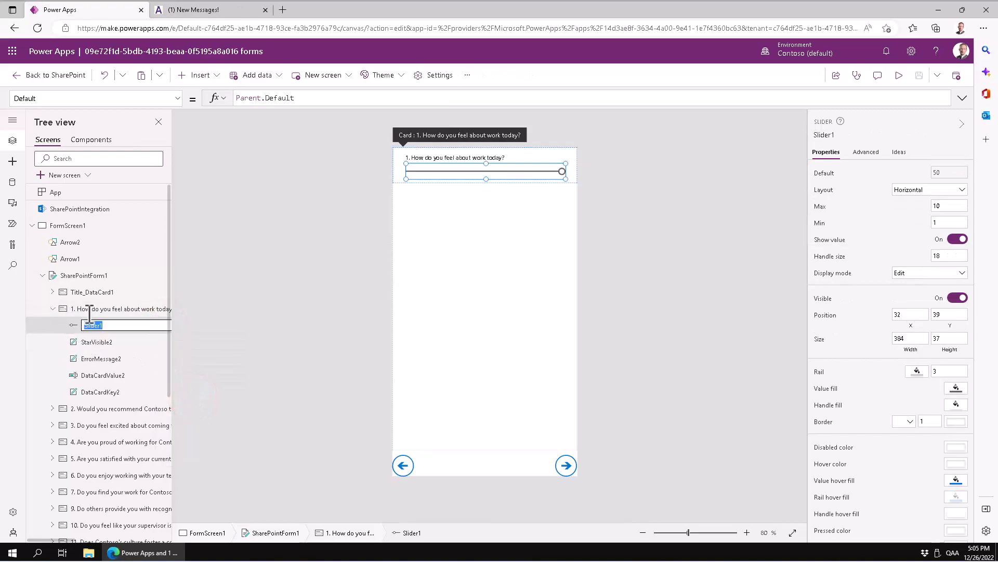
left_click(114, 311)
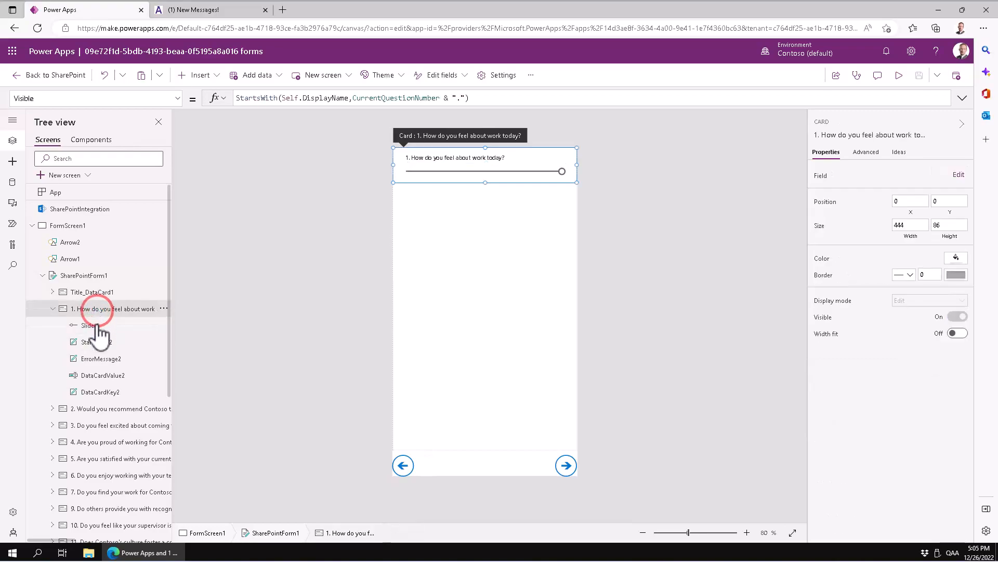
left_click(89, 324)
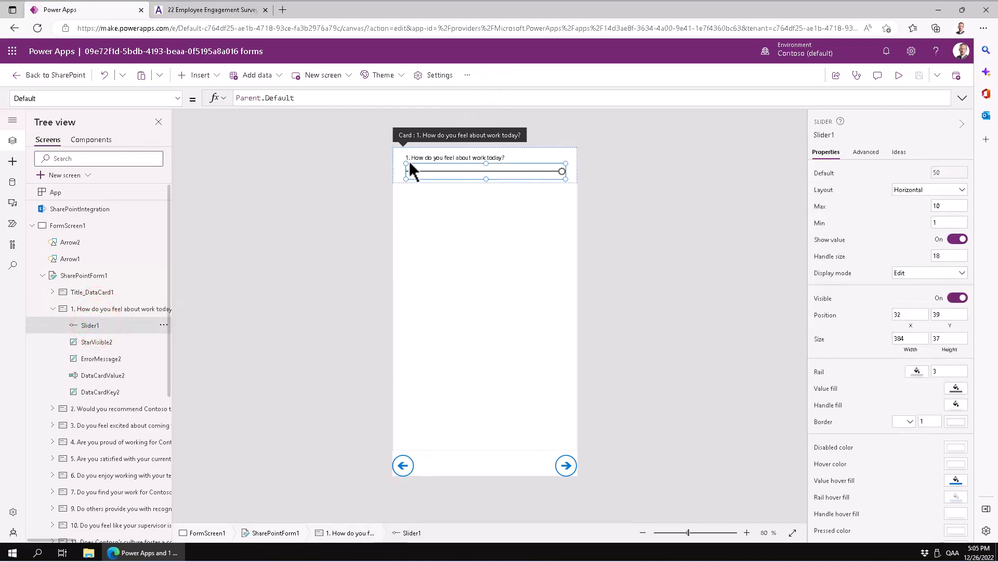
- Set the first question card's Update property to Slider1.Value in the Advanced properties
left_click(114, 307)
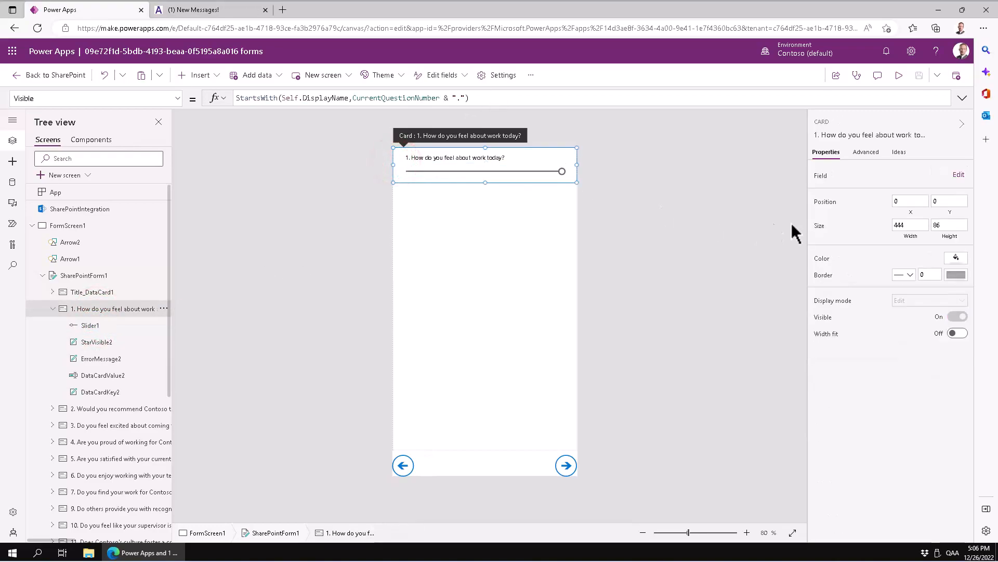
mouse_move(866, 162)
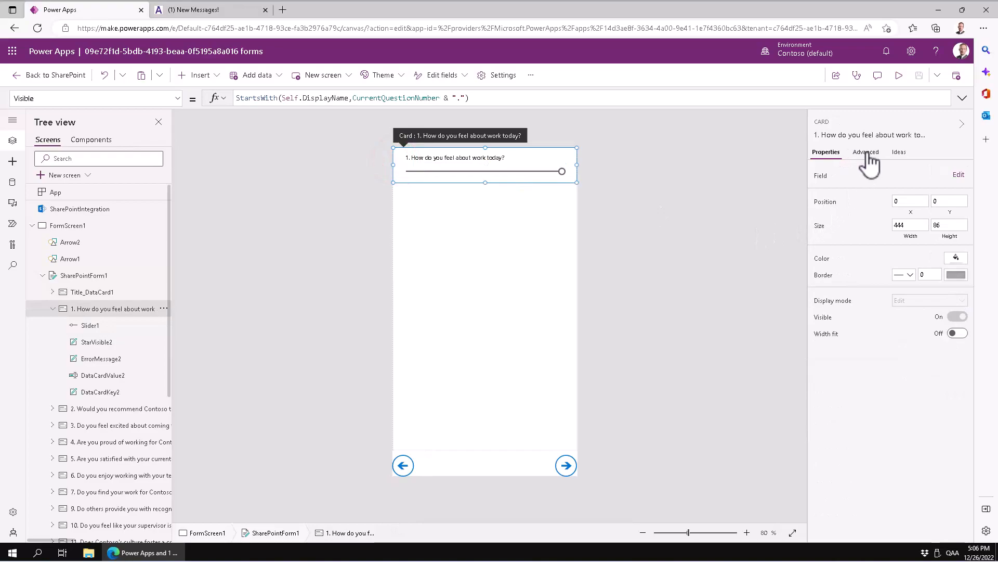
left_click(865, 152)
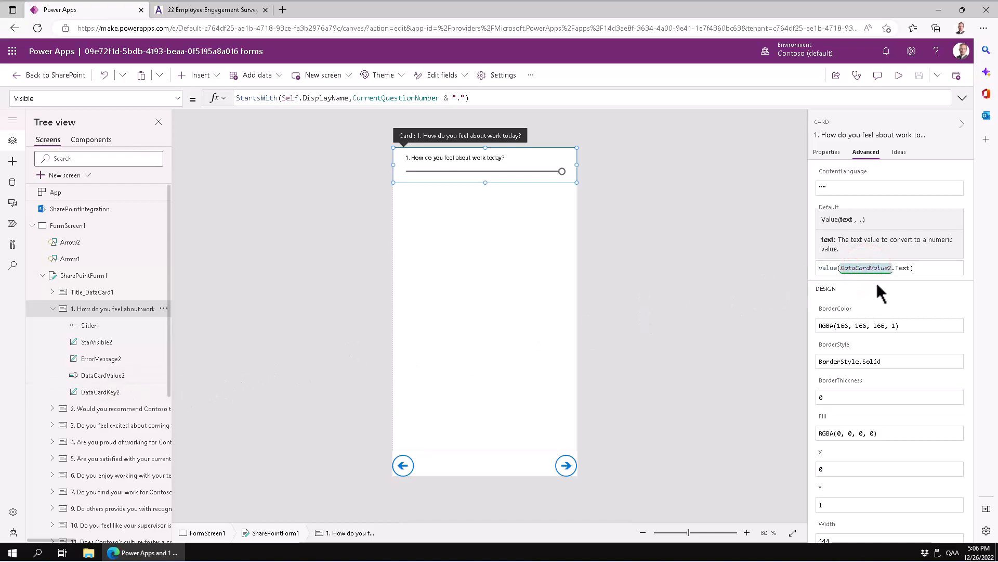
left_click(863, 267)
type("Value(Slider1")
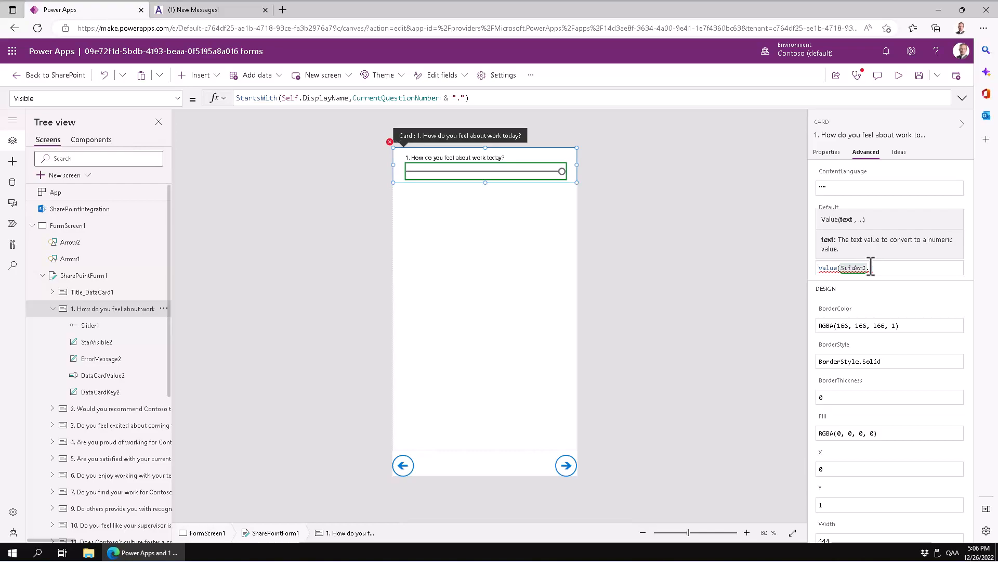
type(".")
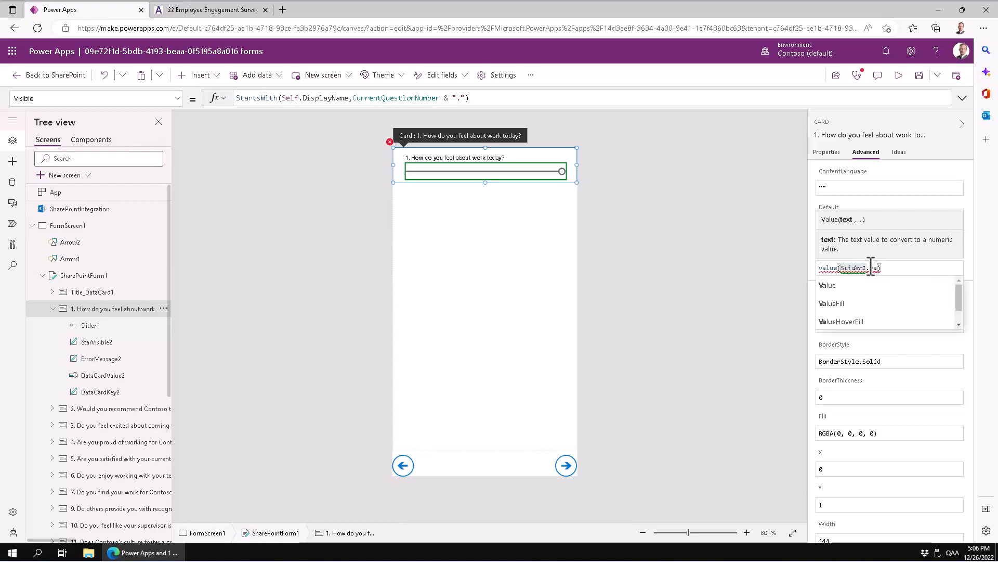
type("Value")
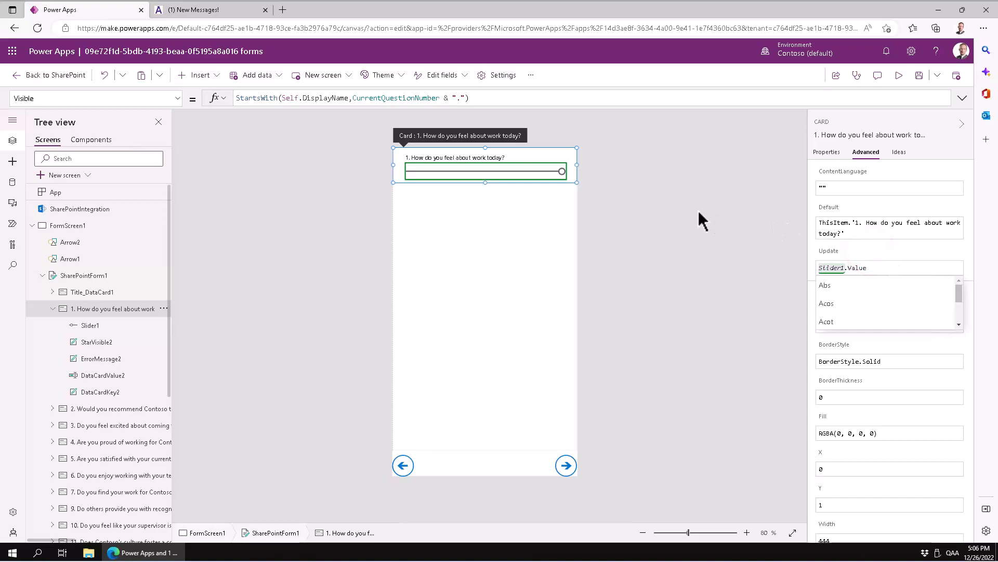
left_click(66, 226)
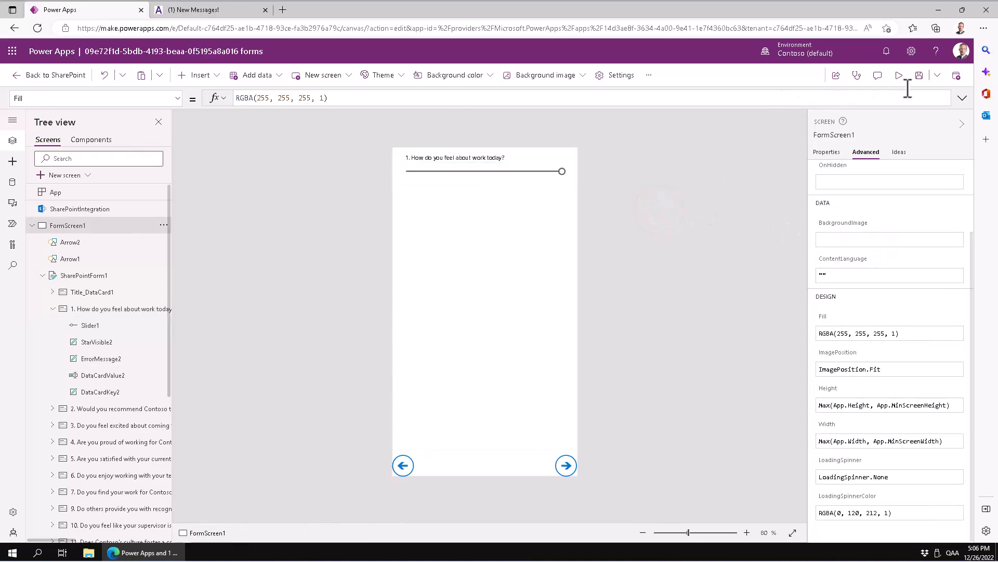
- Publish the form to SharePoint and leave the editor back to the Employee Engagement list
left_click(918, 75)
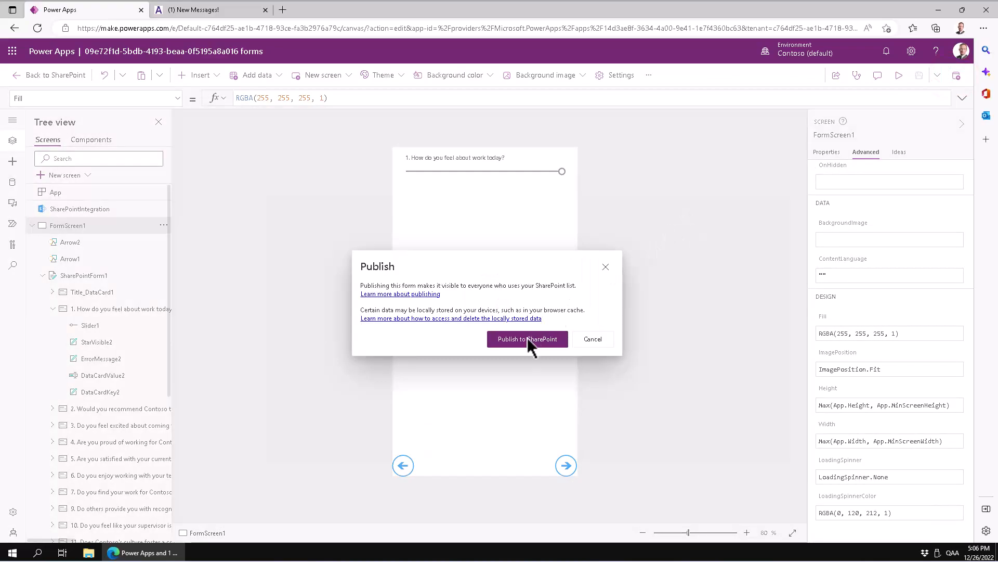
left_click(527, 338)
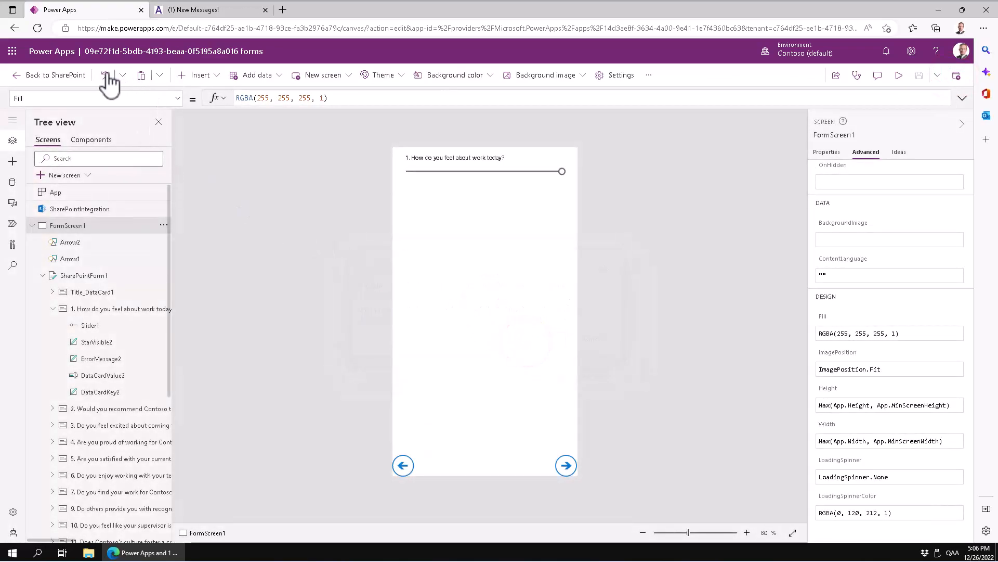
left_click(55, 75)
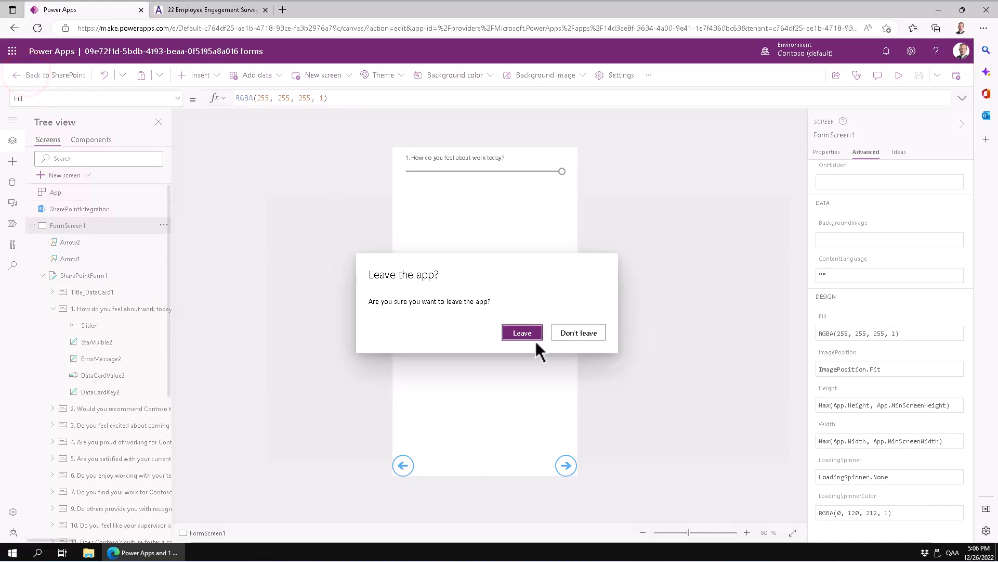
left_click(521, 332)
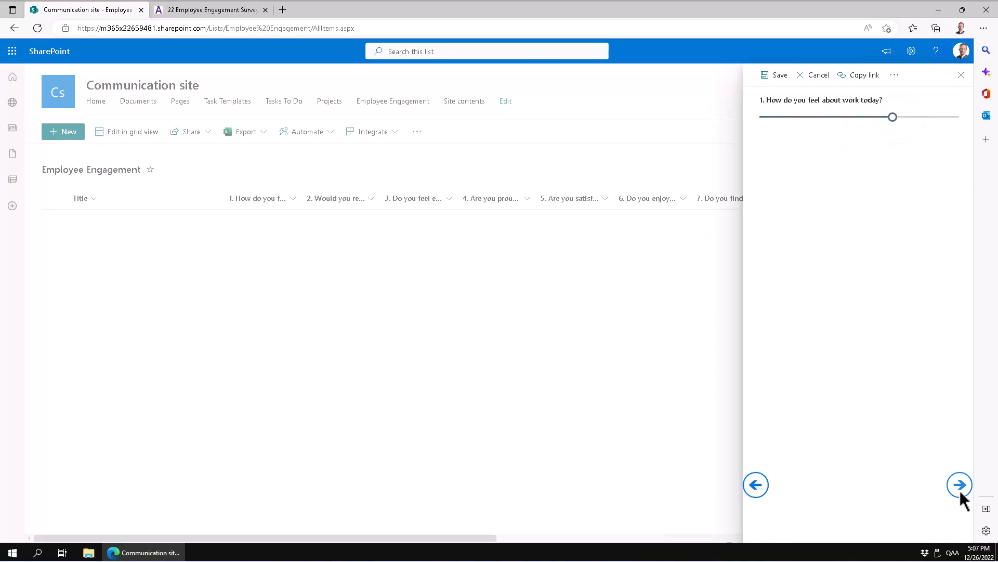
left_click(960, 483)
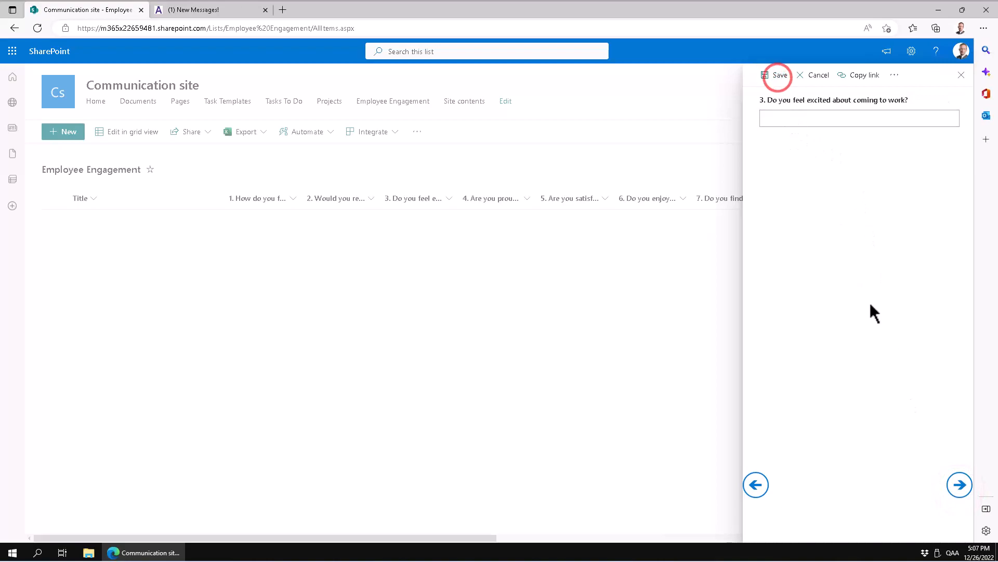
left_click(777, 75)
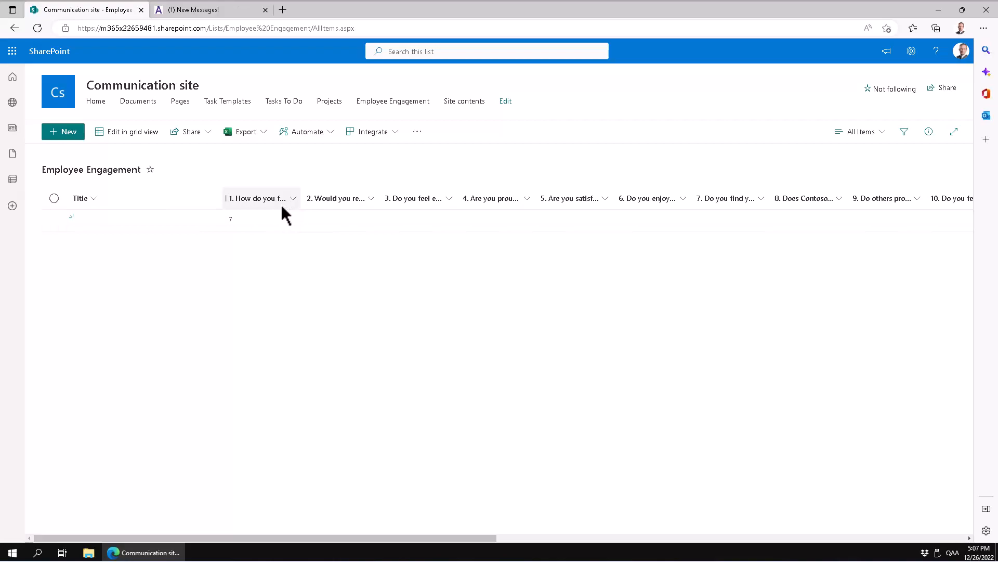
mouse_move(370, 185)
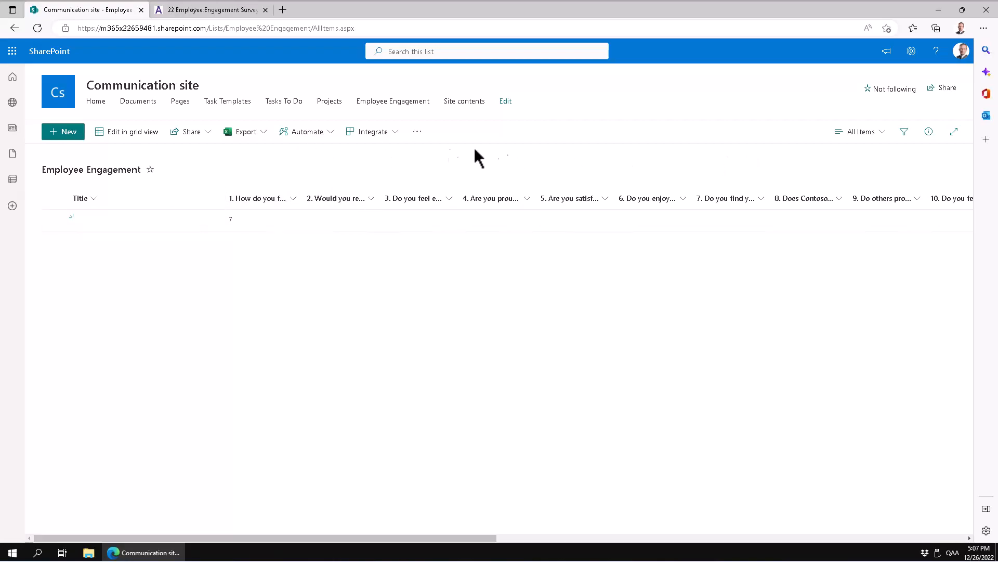
left_click(372, 132)
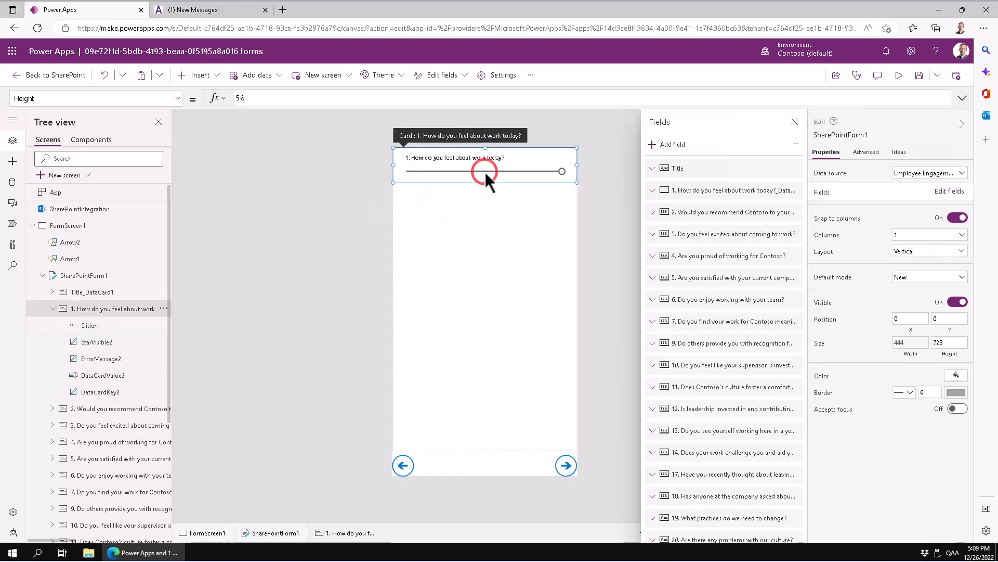
- Replace Slider1's Default formula Parent.Default with 5
left_click(484, 171)
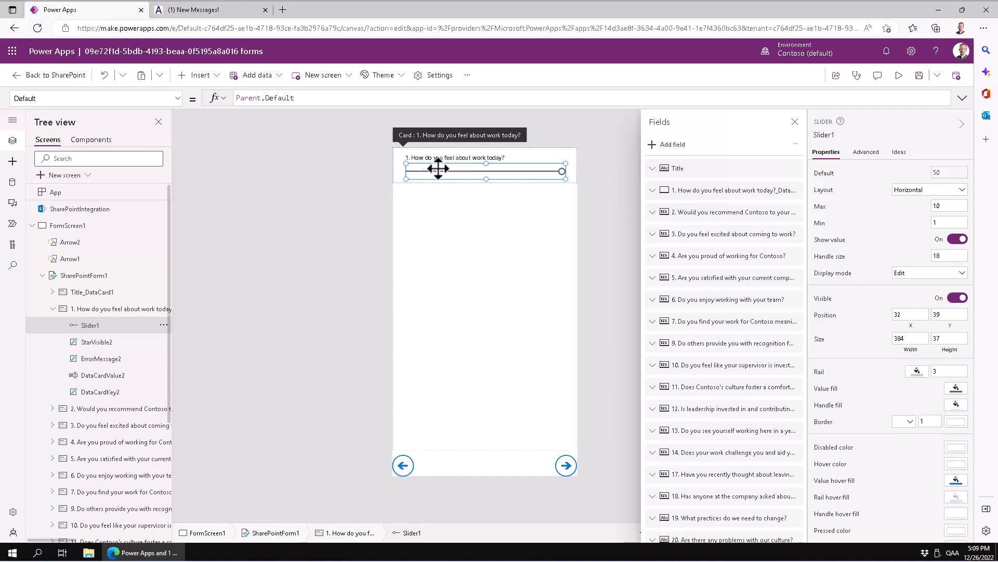
mouse_move(322, 137)
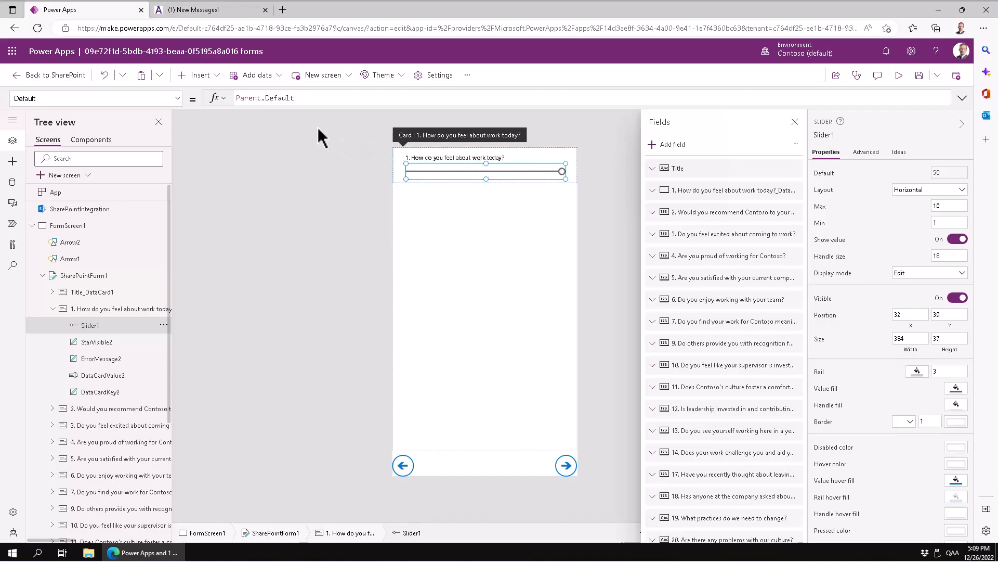
left_click(312, 98)
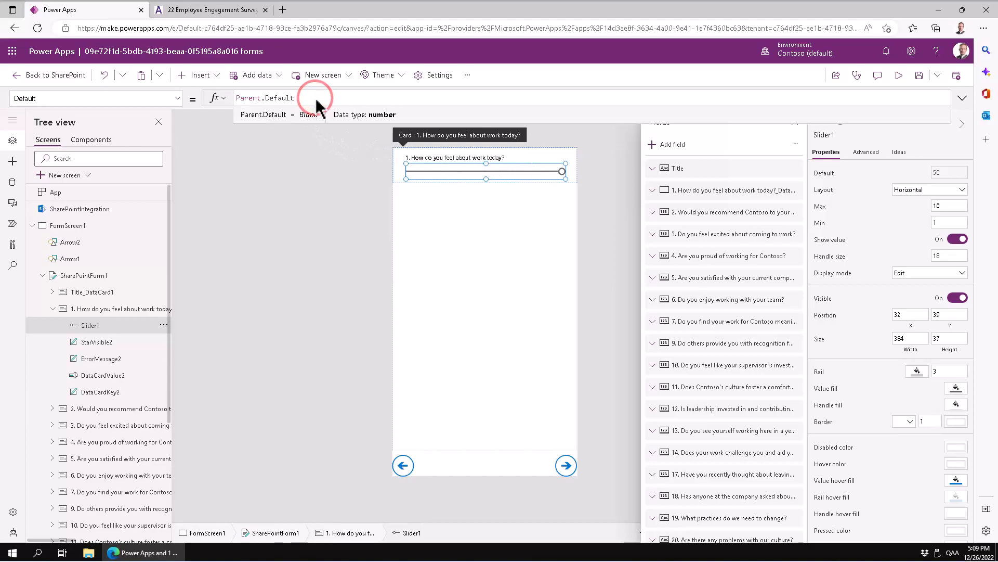
left_click(287, 98)
type("5")
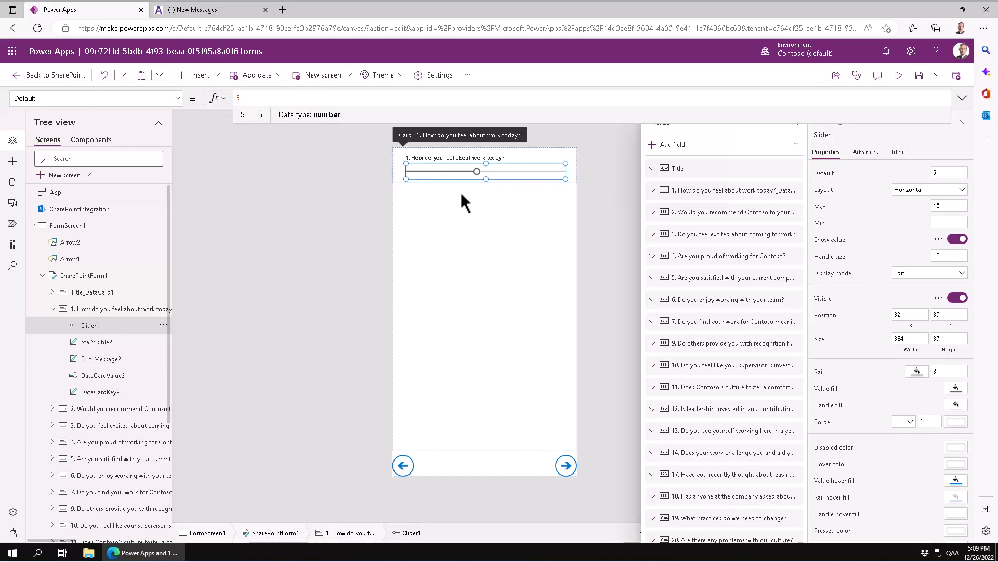
- Reselect the form, the first question card and its slider to check the new default
left_click(83, 275)
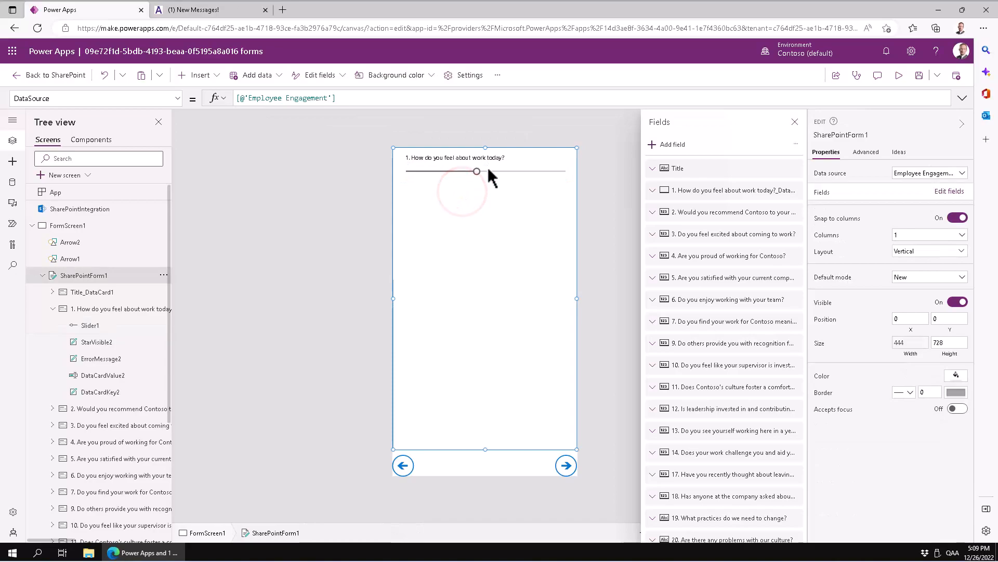
left_click(478, 171)
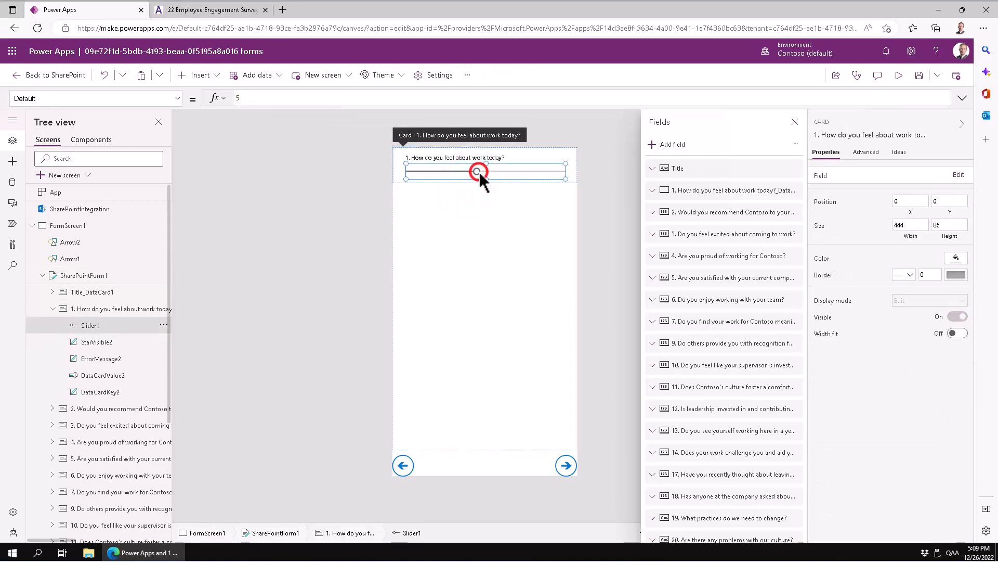
left_click(483, 171)
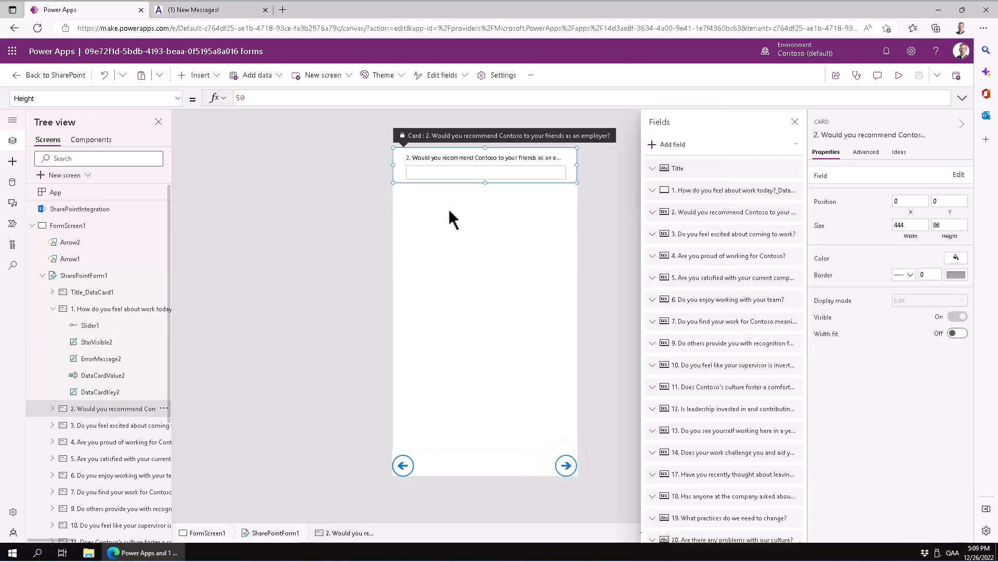
- Unlock the second question card, insert a slider and rename it Slider2
left_click(485, 172)
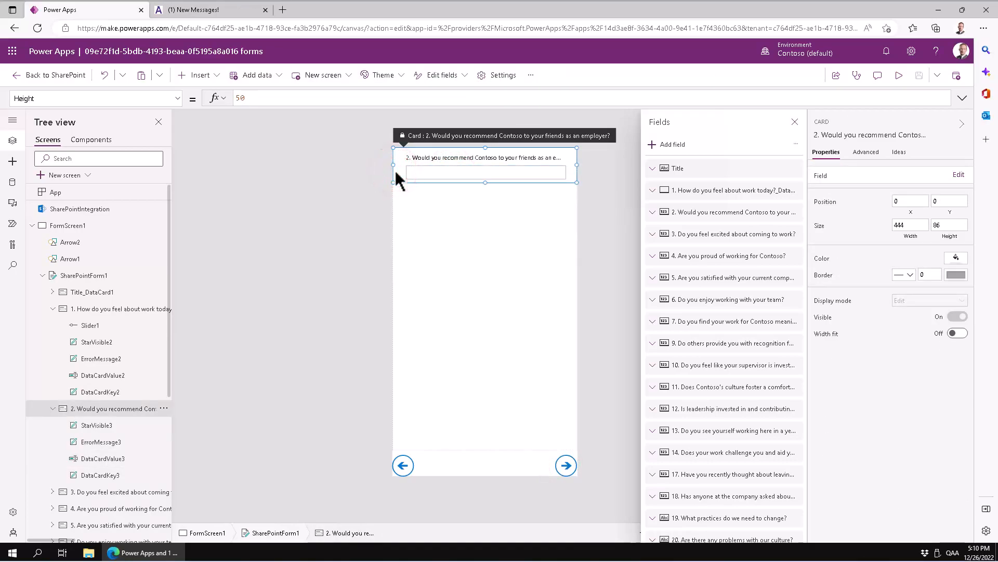
left_click(198, 75)
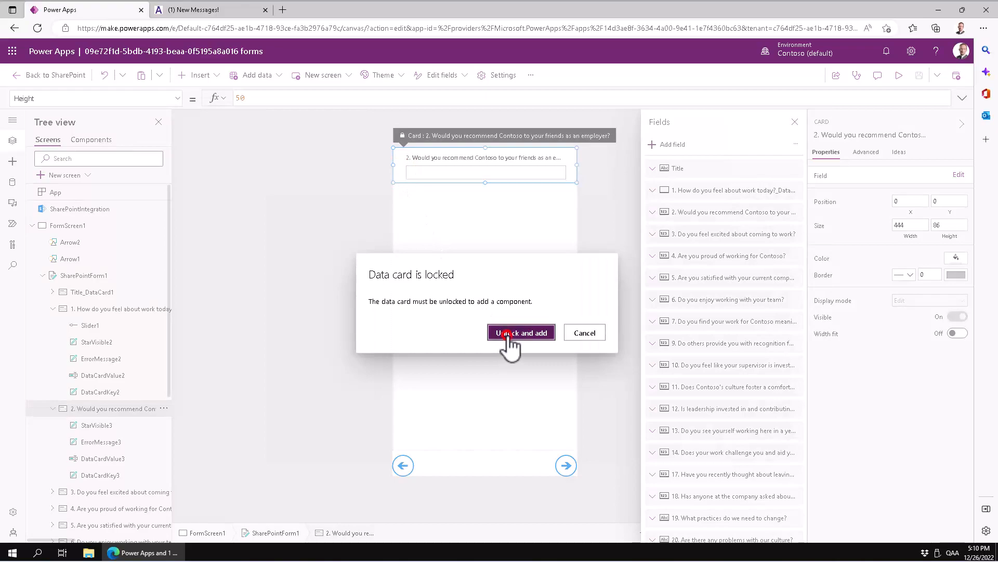
left_click(520, 332)
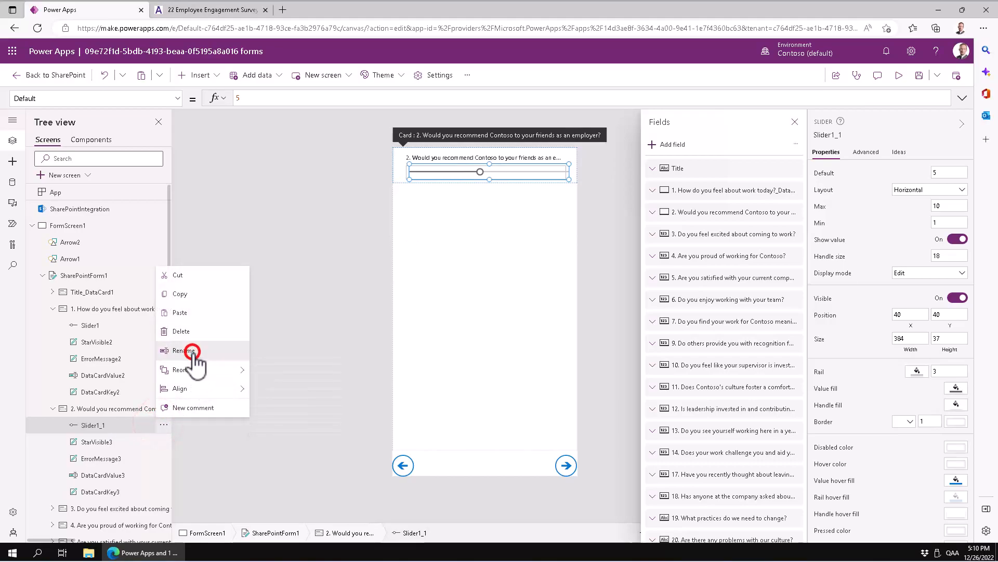
left_click(184, 351)
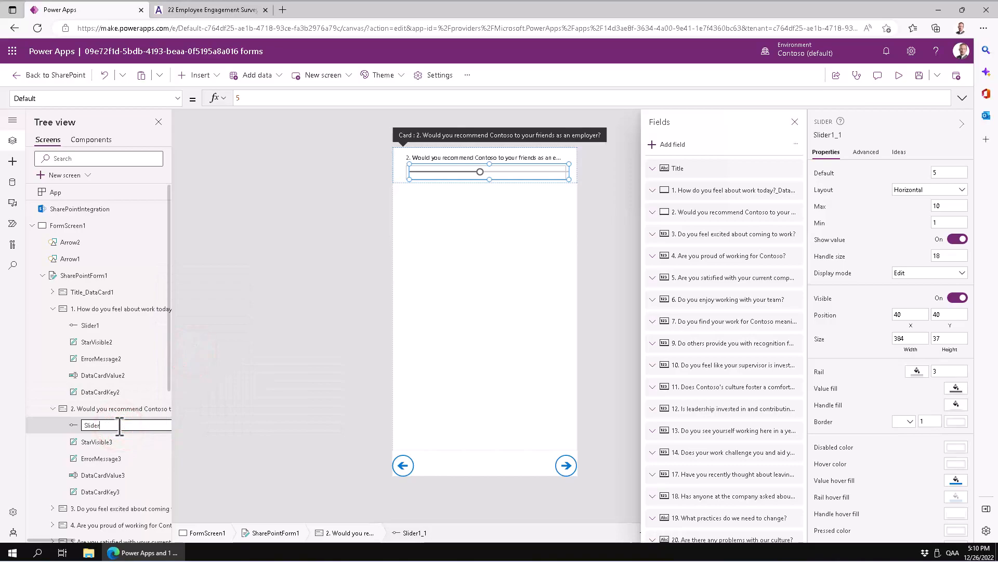
type("2")
key("Return")
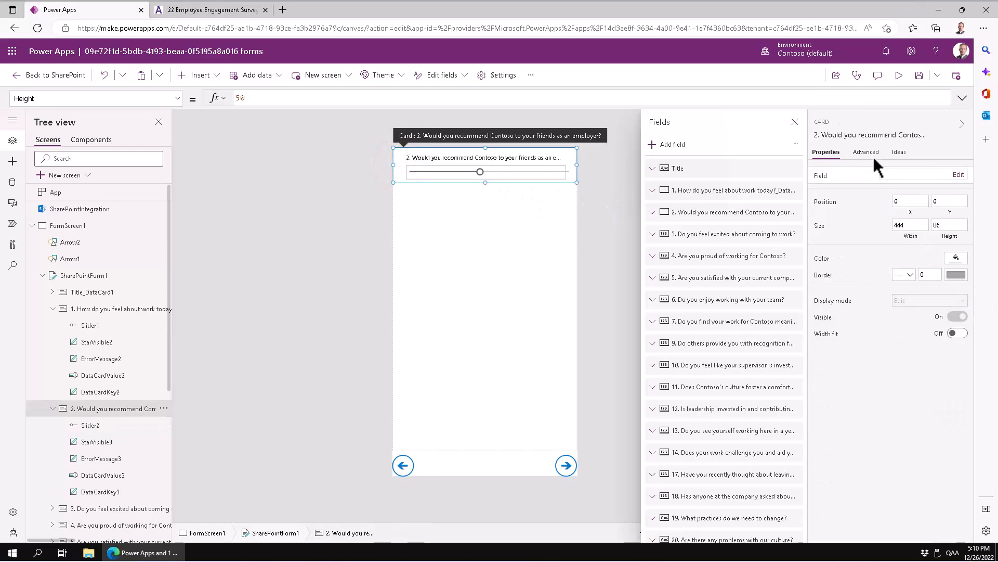
- Set the second question card's Update formula to Slider2.Value
left_click(865, 152)
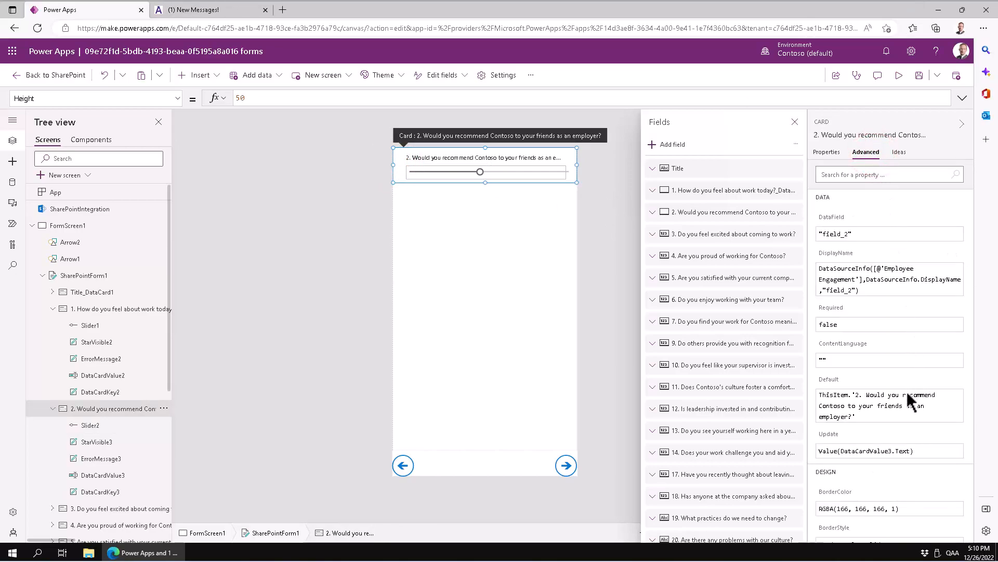
scroll("down", 3)
type("Slider2")
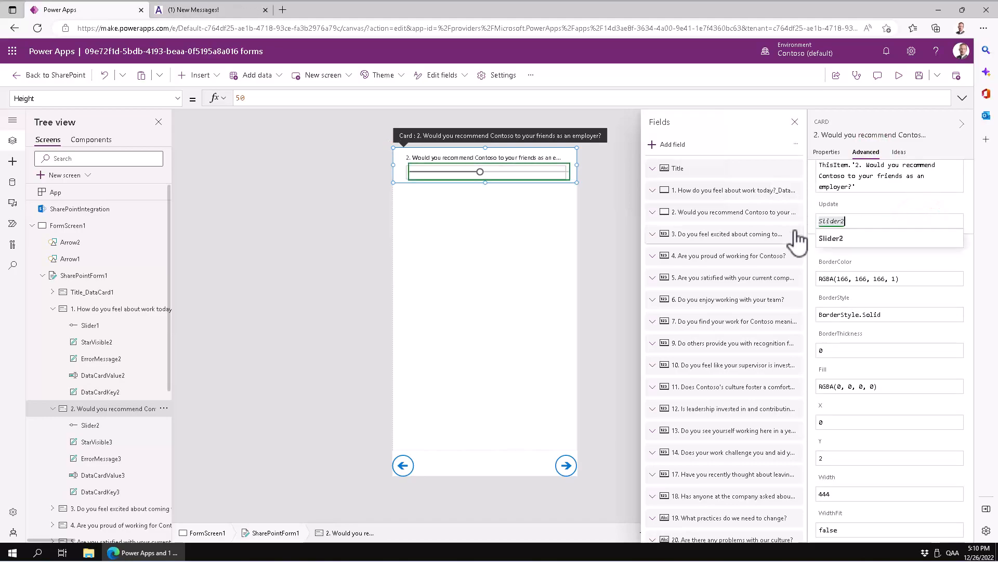
type(".Value")
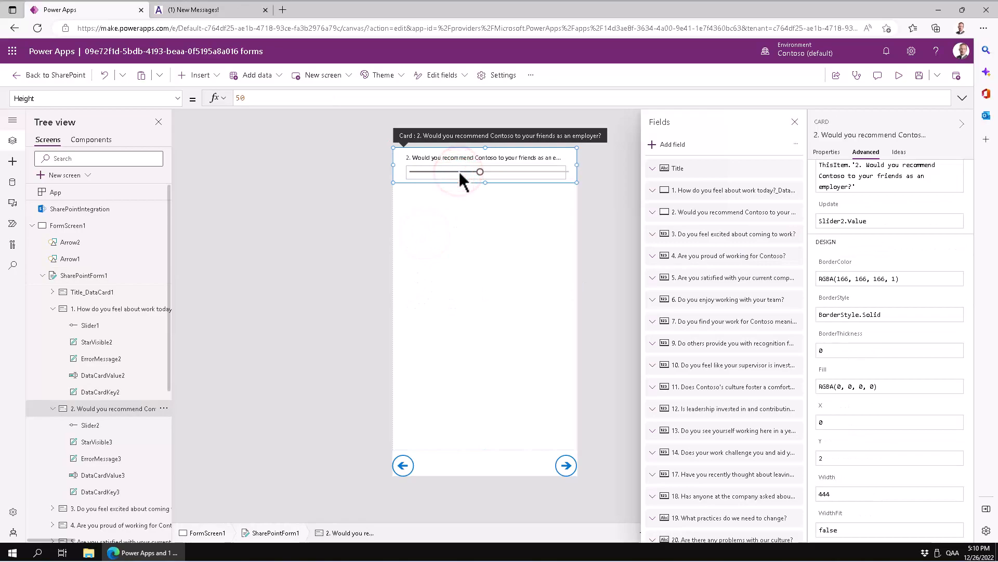
mouse_move(246, 419)
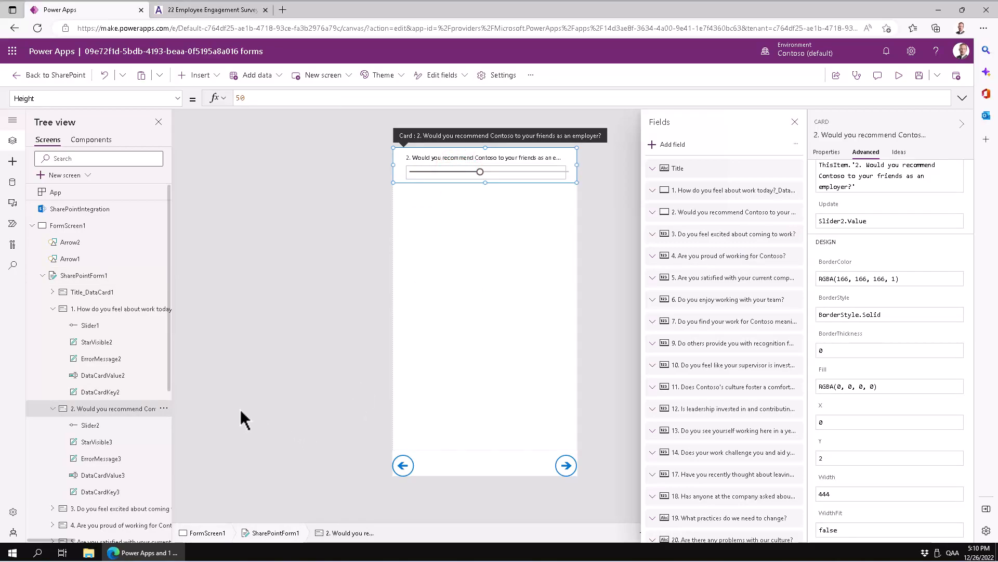
mouse_move(121, 417)
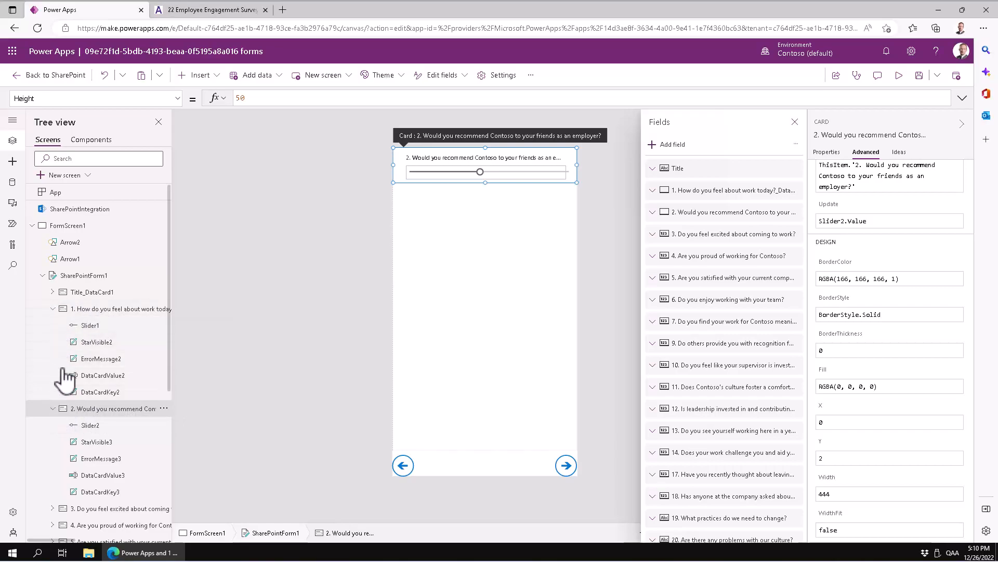
- Collapse the first two question cards in Tree view and reselect the second card
left_click(53, 308)
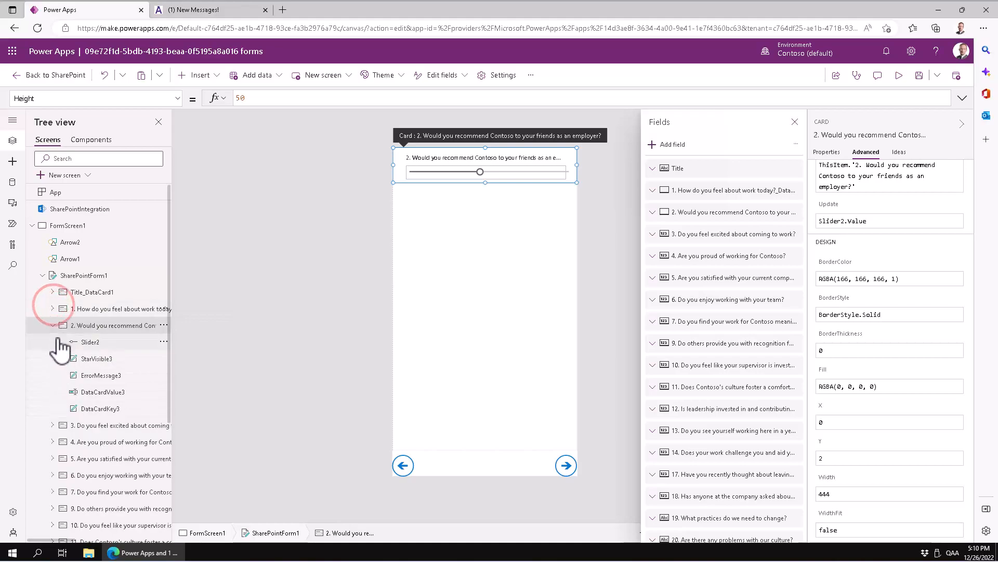
left_click(52, 324)
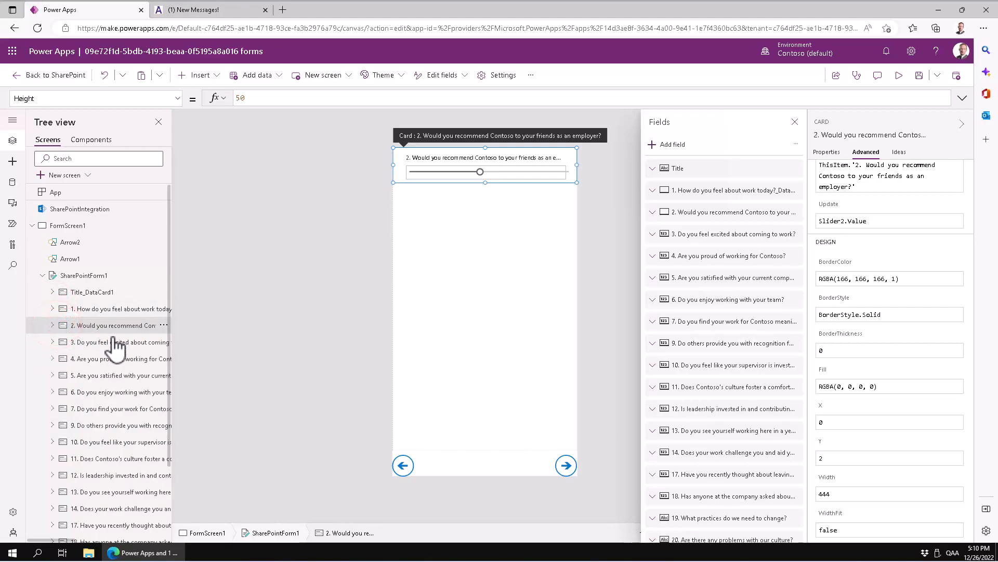
left_click(117, 342)
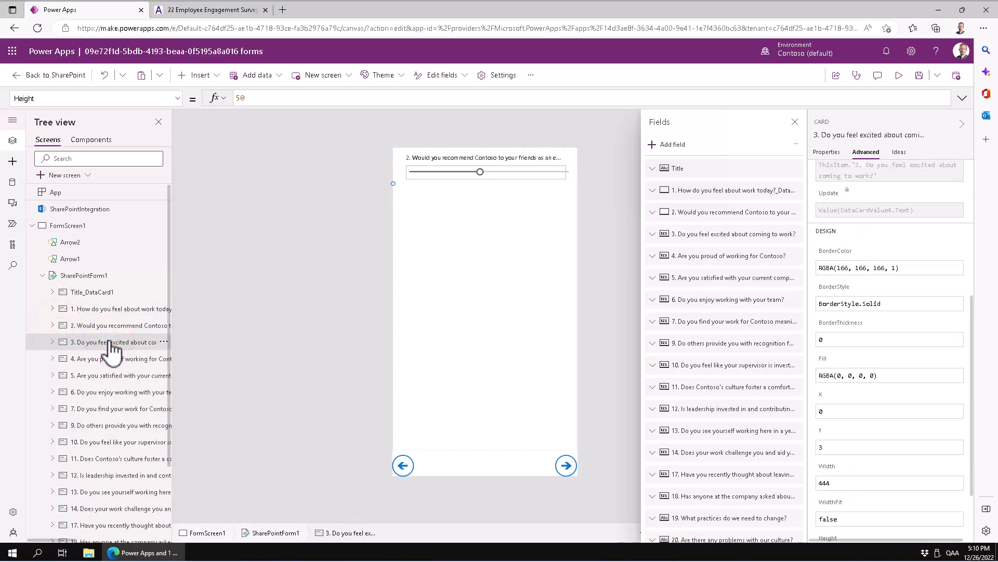
left_click(117, 326)
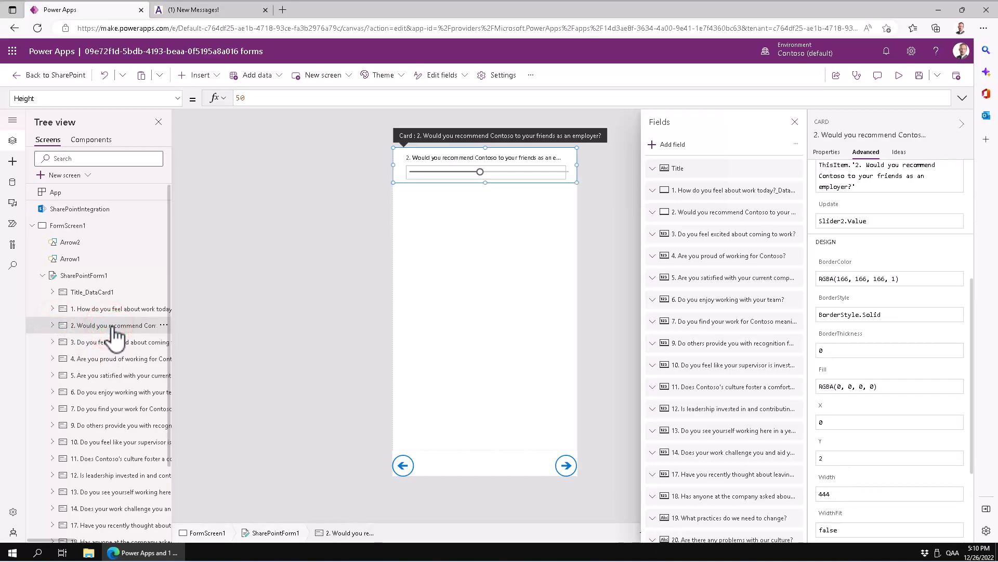